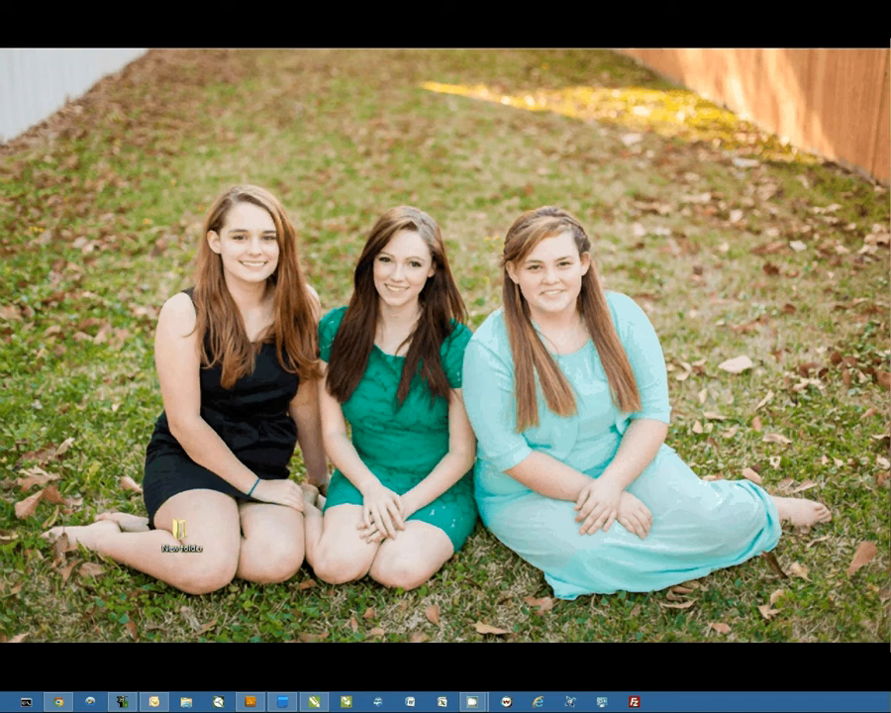
Step: Launch Illustrator from the taskbar with a new blank Untitled-1 document
click(121, 701)
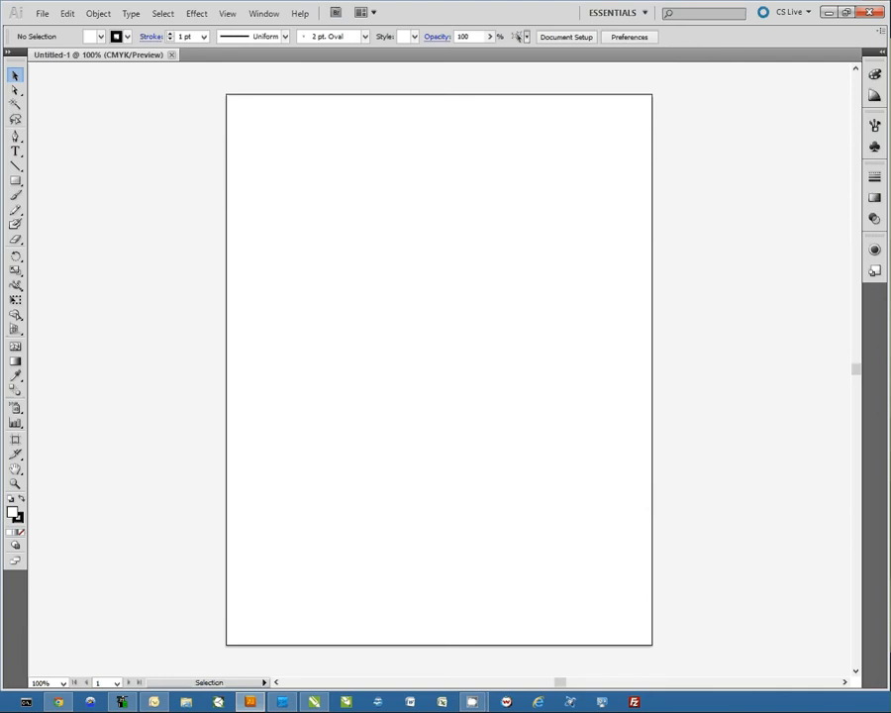
mouse_move(426, 8)
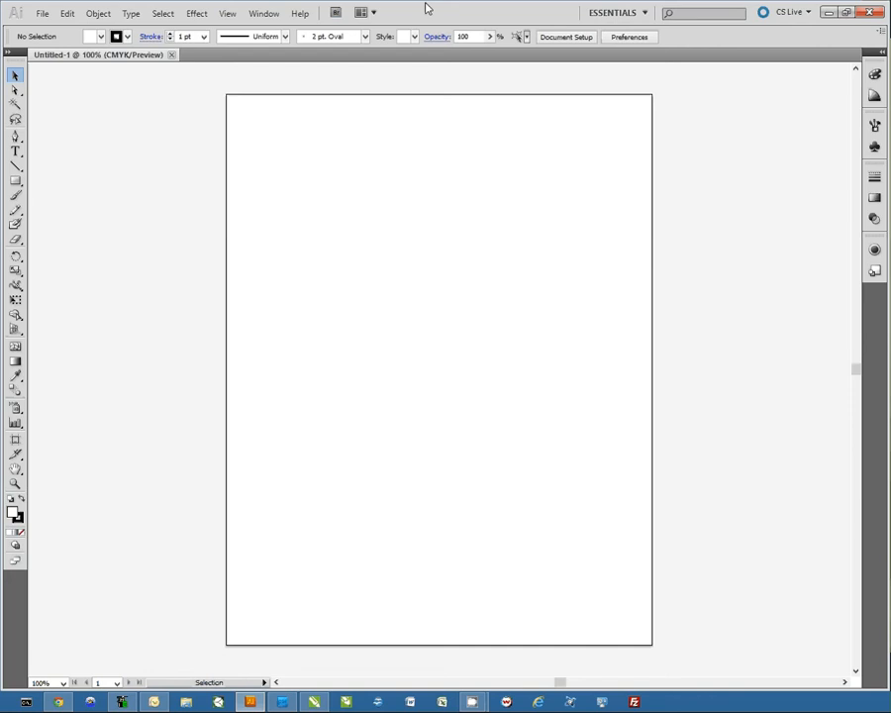
mouse_move(453, 301)
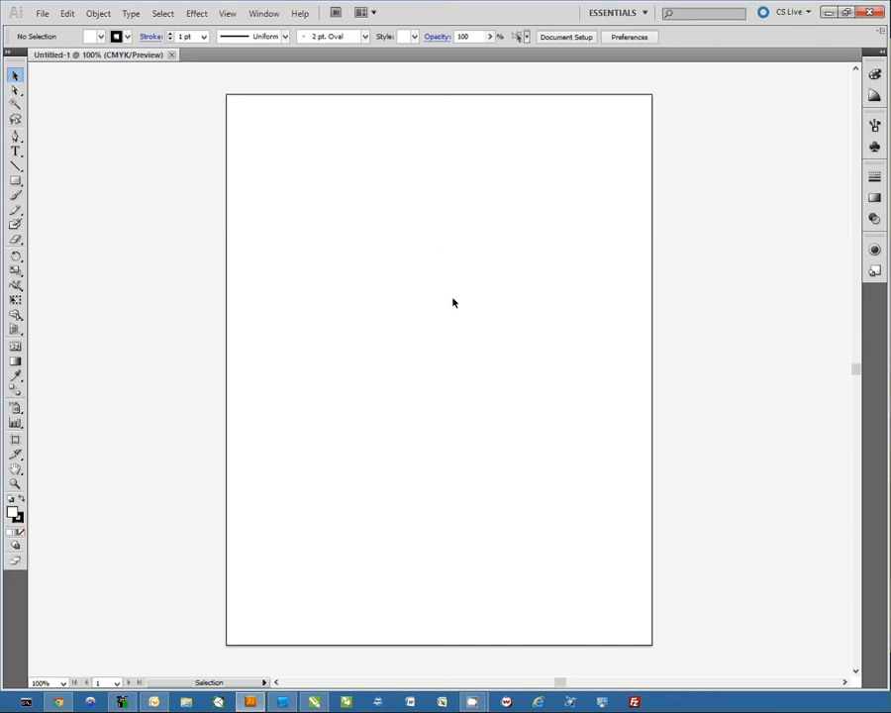
mouse_move(364, 267)
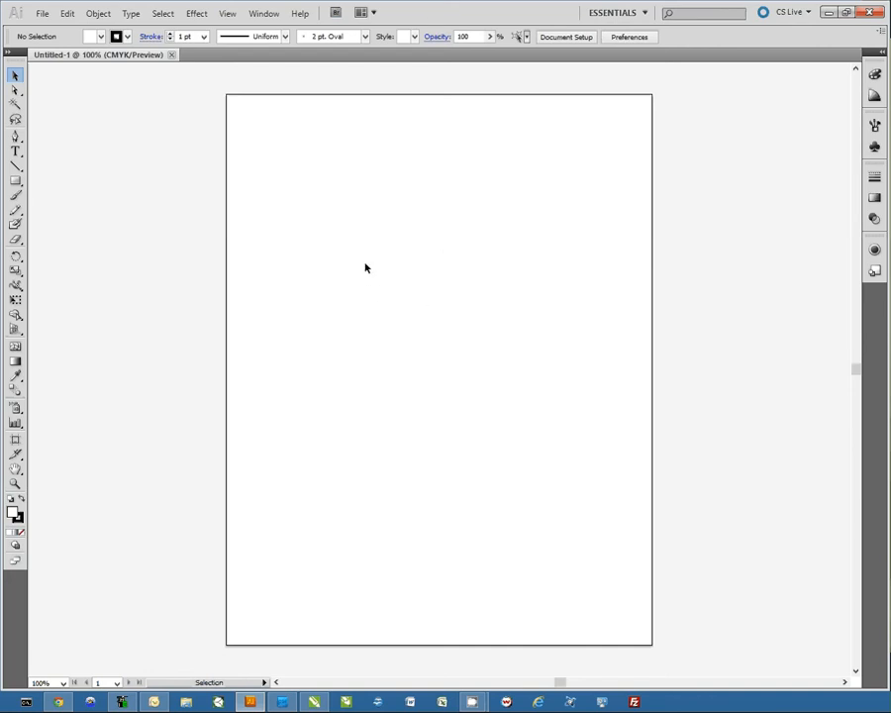
mouse_move(539, 364)
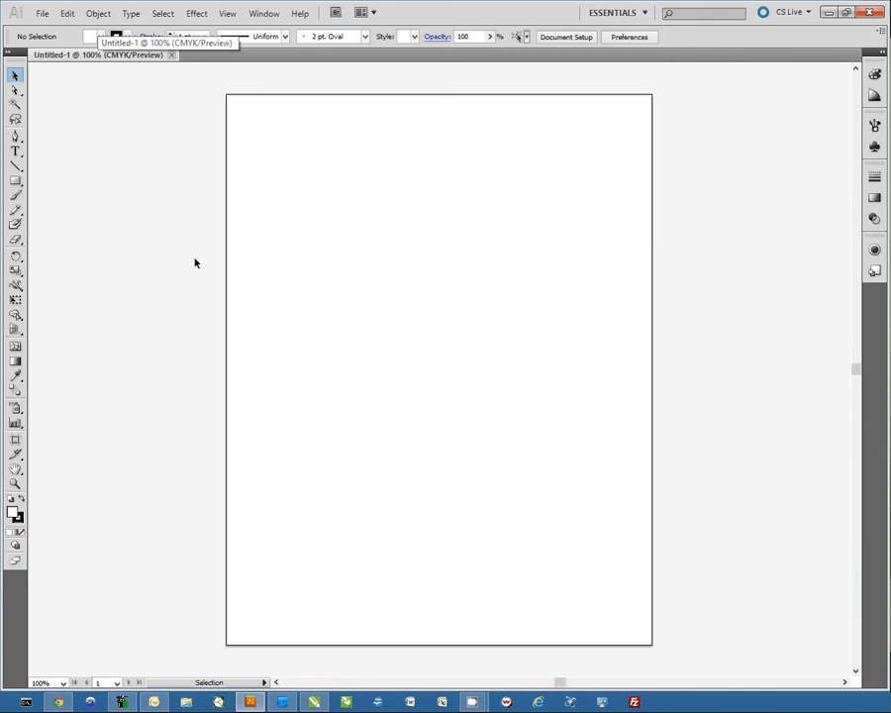
click(68, 12)
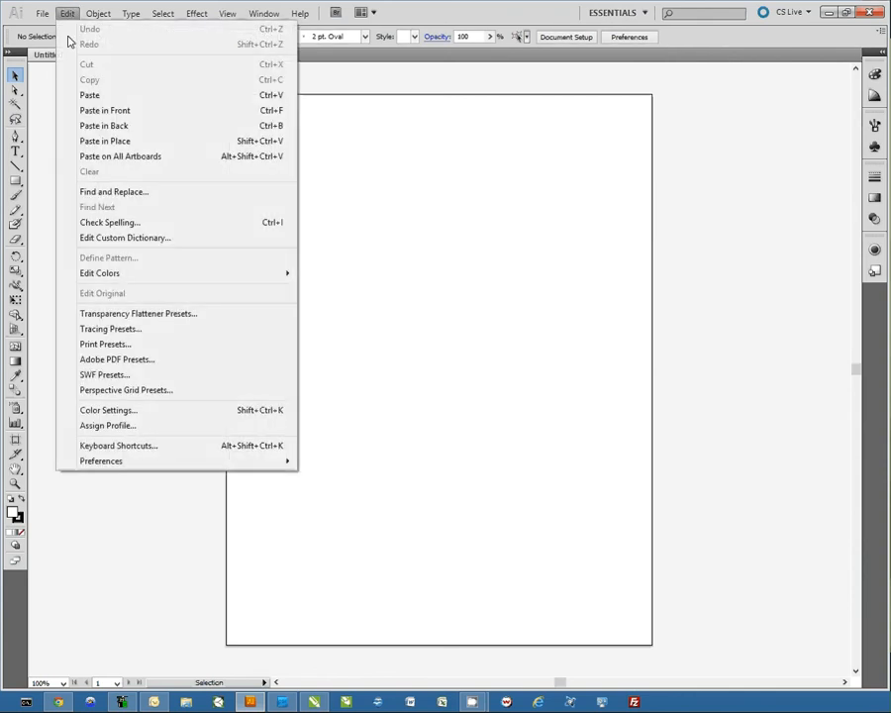
click(107, 409)
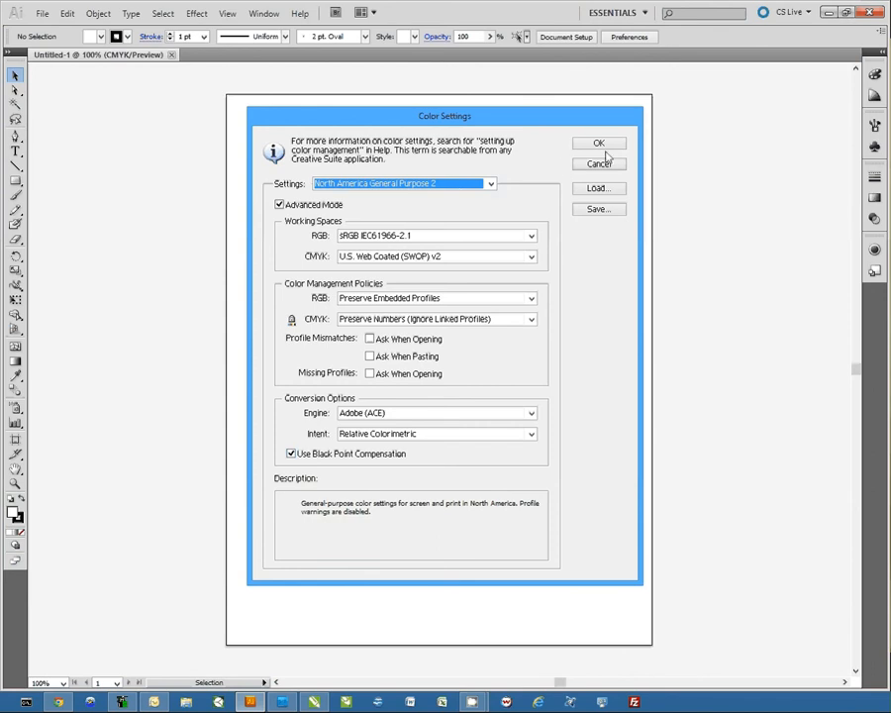
click(598, 142)
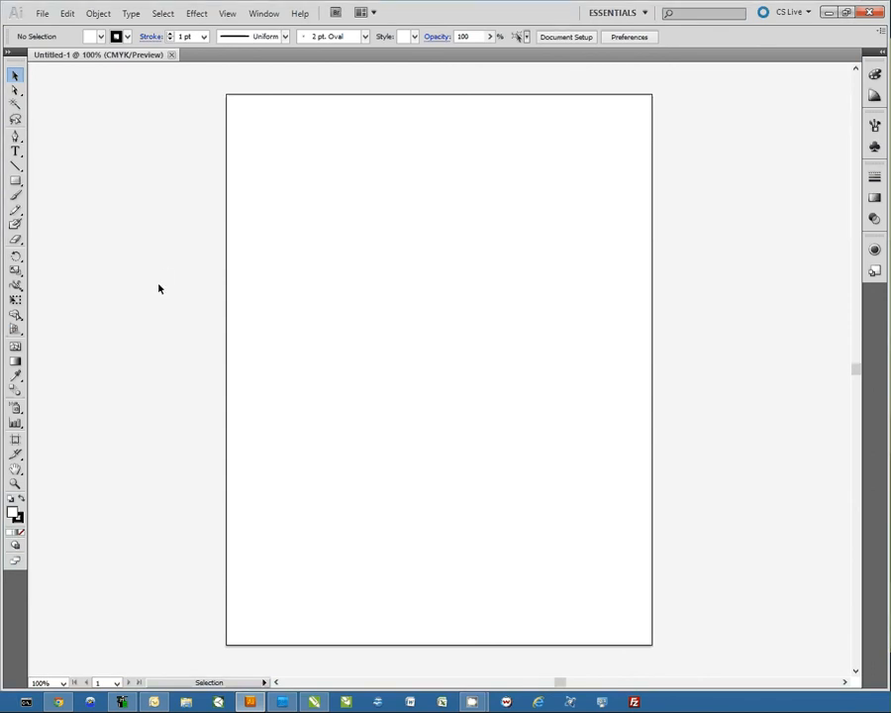
Step: Bring up Print, choose the RICOH Aficio SG7100DN RPCS-R printer and show its Output settings
click(42, 12)
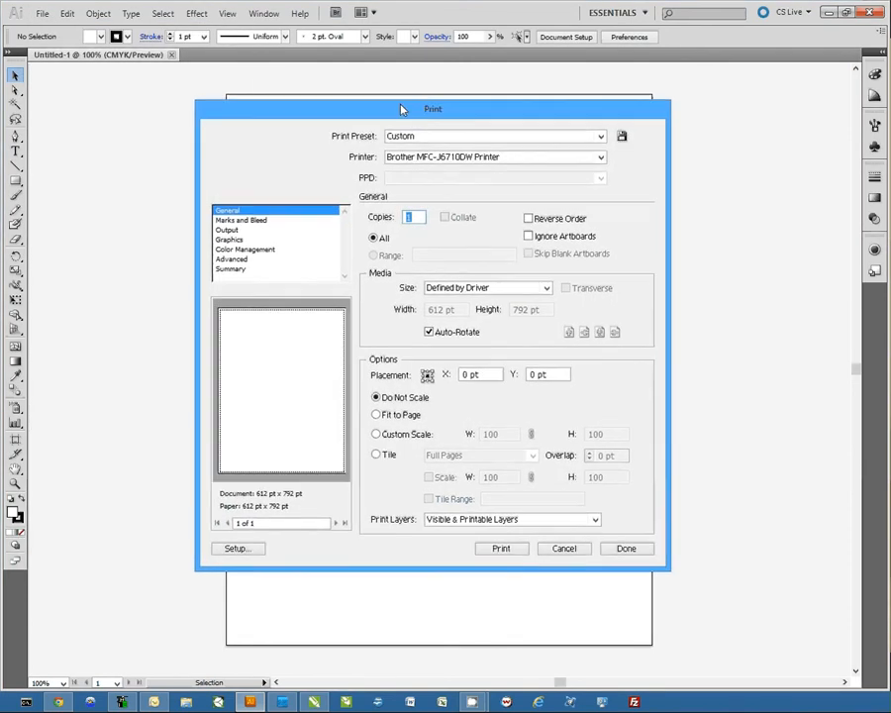
click(590, 146)
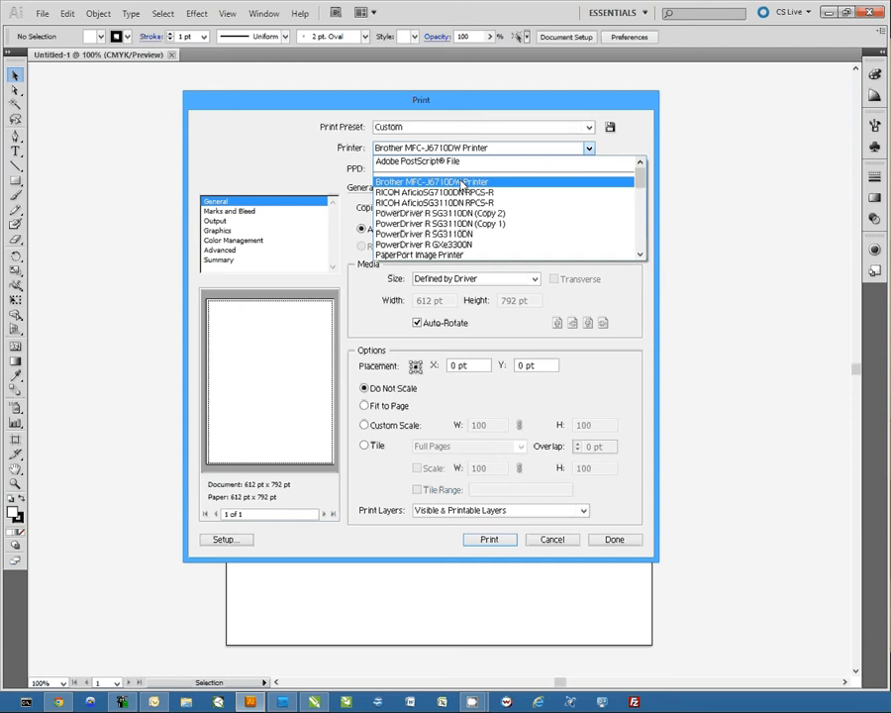
click(436, 190)
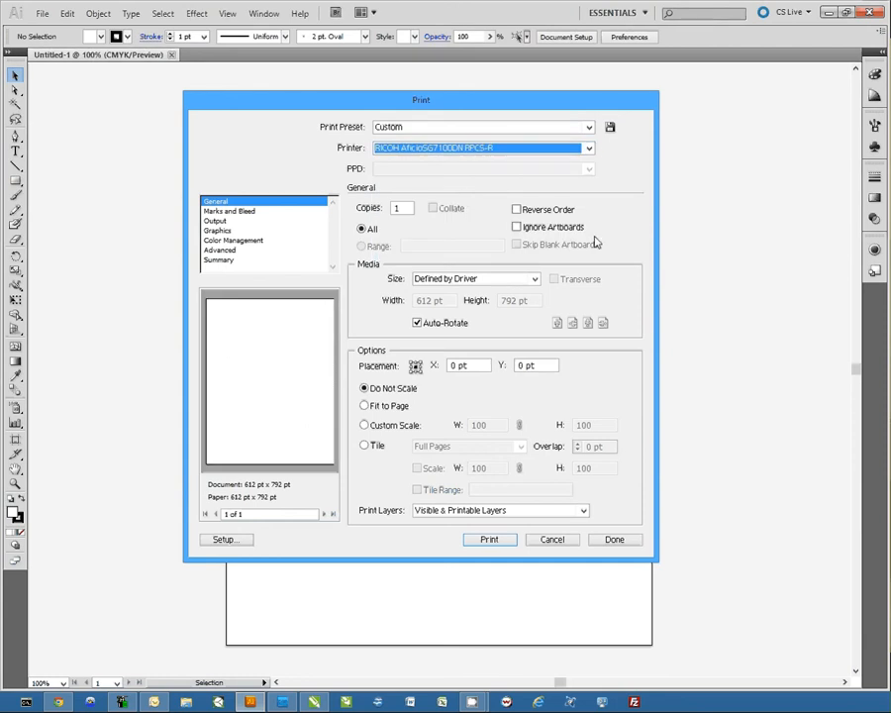
click(214, 221)
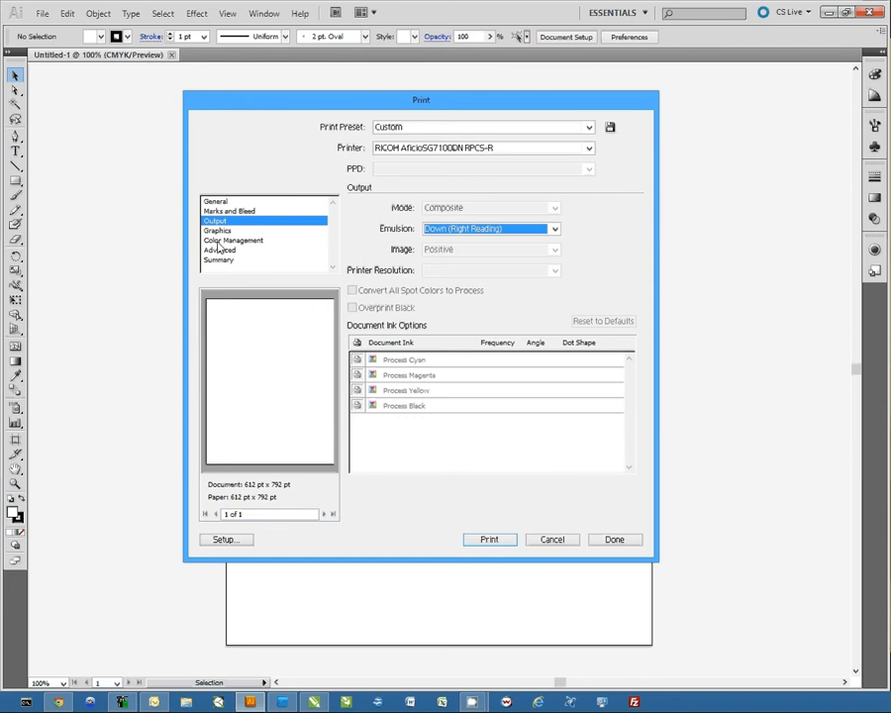
Step: Switch between Output and Color Management, ending on the color management settings
click(234, 241)
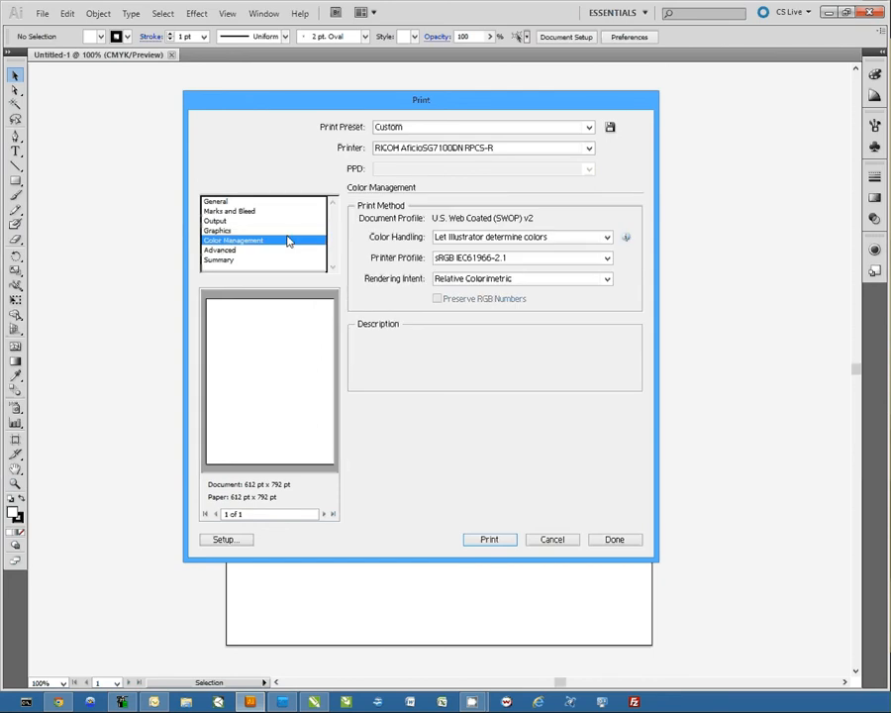
click(218, 220)
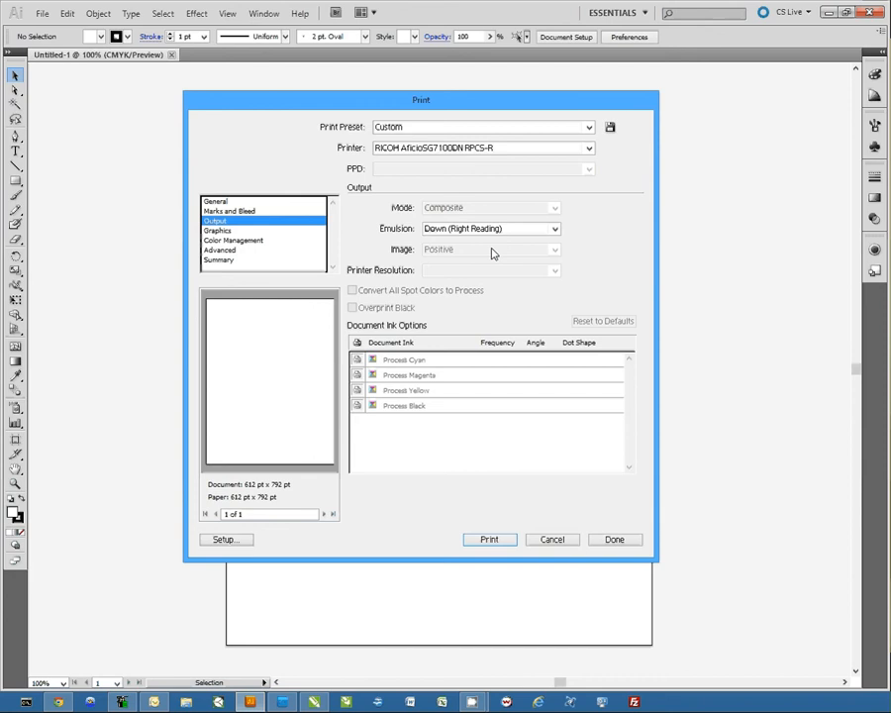
mouse_move(534, 249)
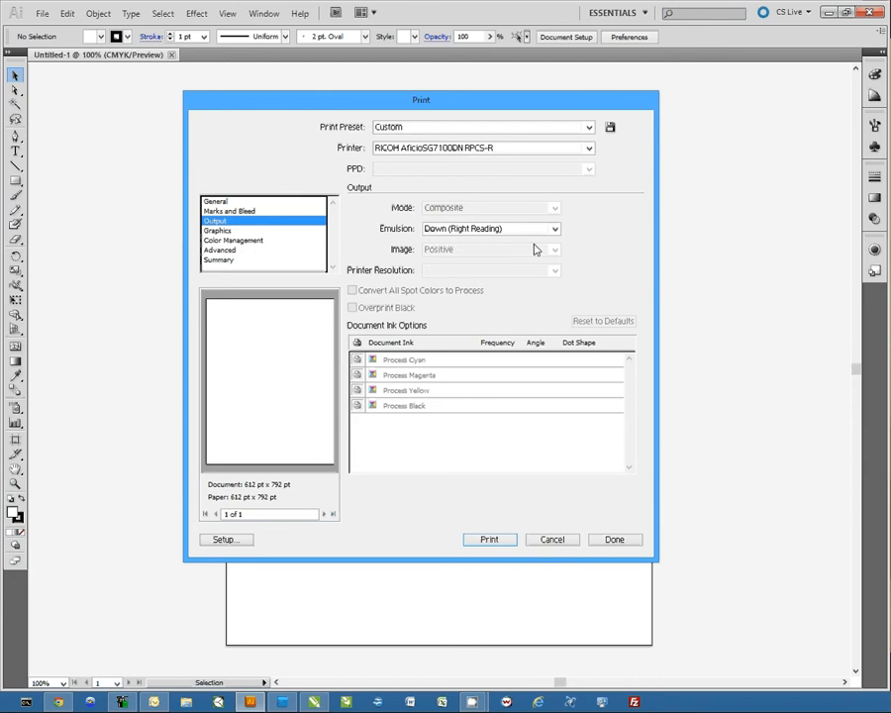
mouse_move(535, 305)
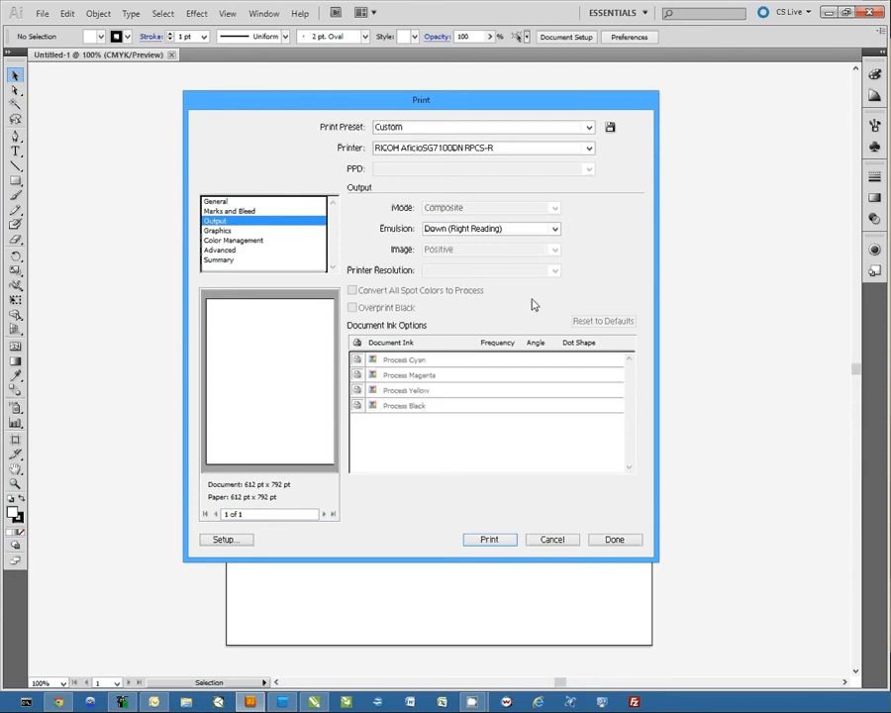
mouse_move(218, 250)
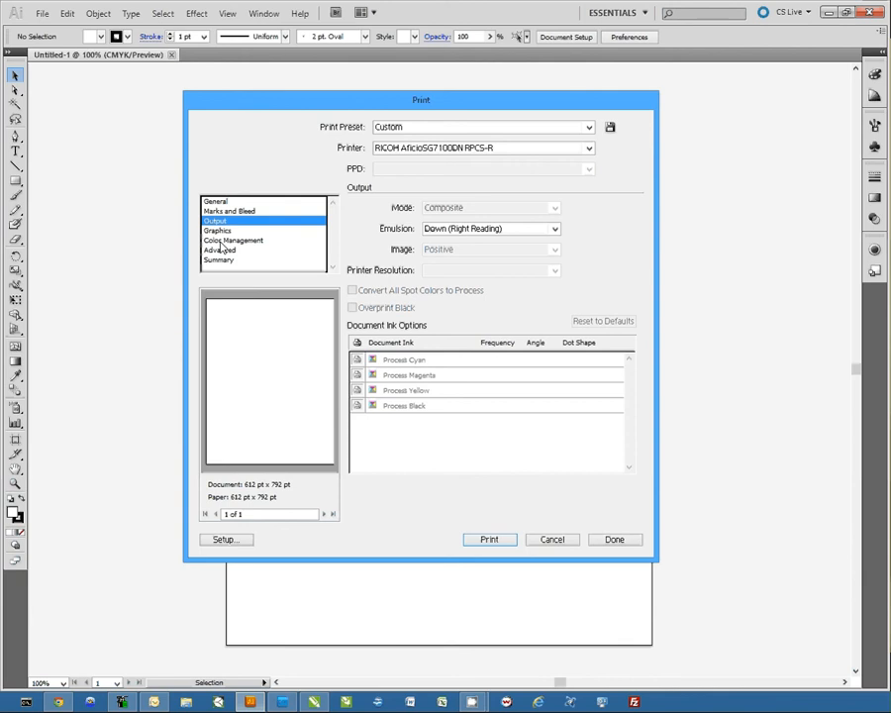
click(233, 240)
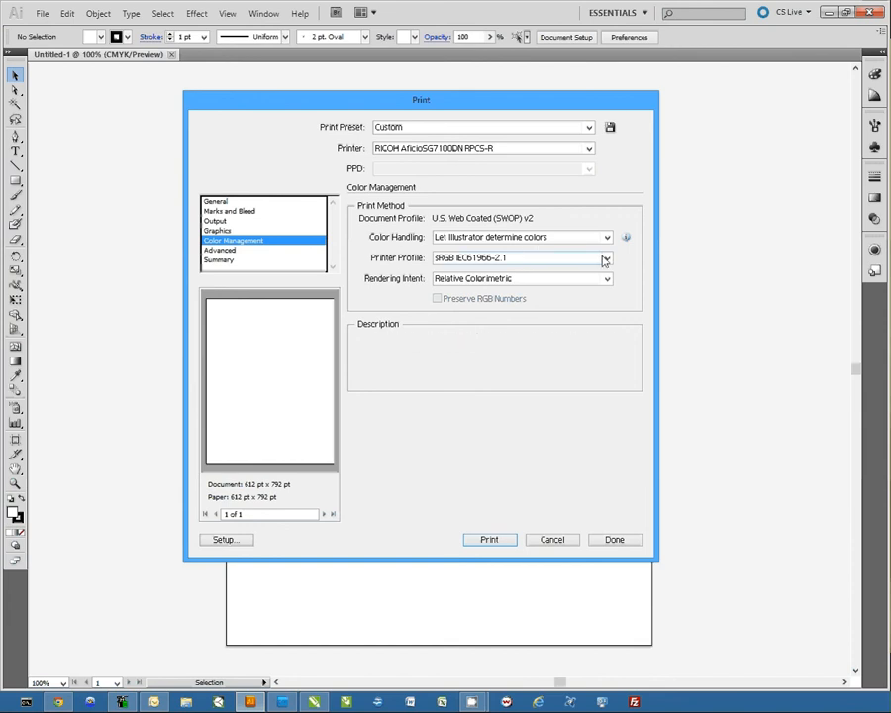
Step: Choose the Ricoh SG7100 DyeTrans printer profile with Perceptual rendering intent, then return to General
click(605, 257)
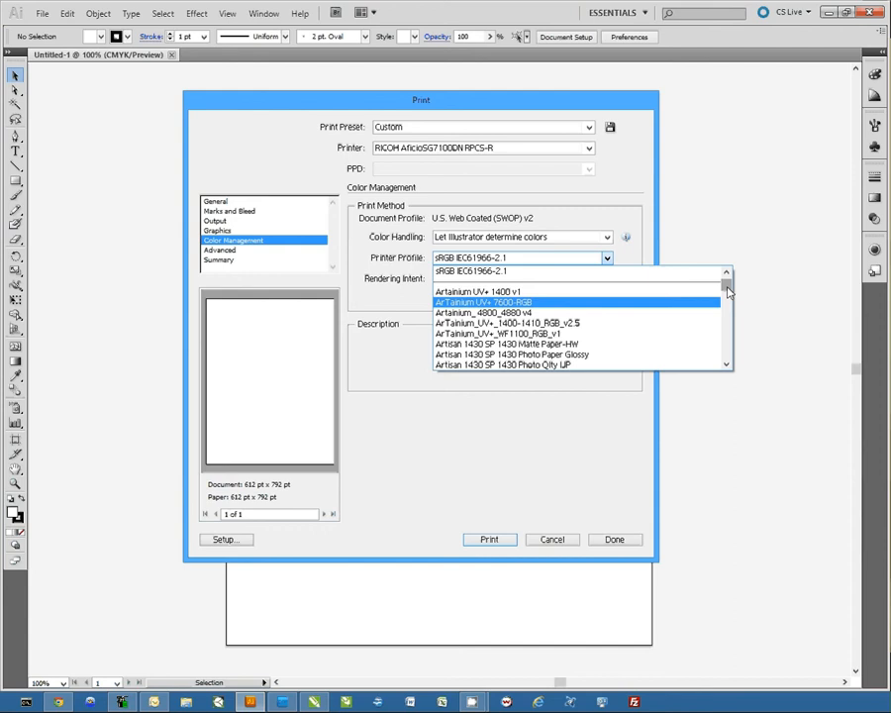
scroll(down, 3)
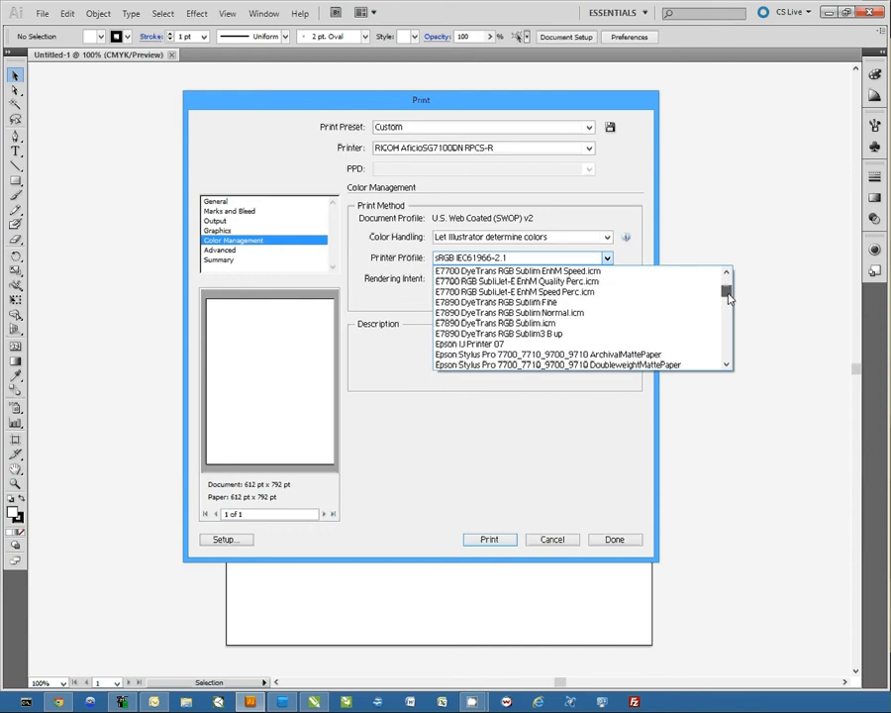
scroll(down, 3)
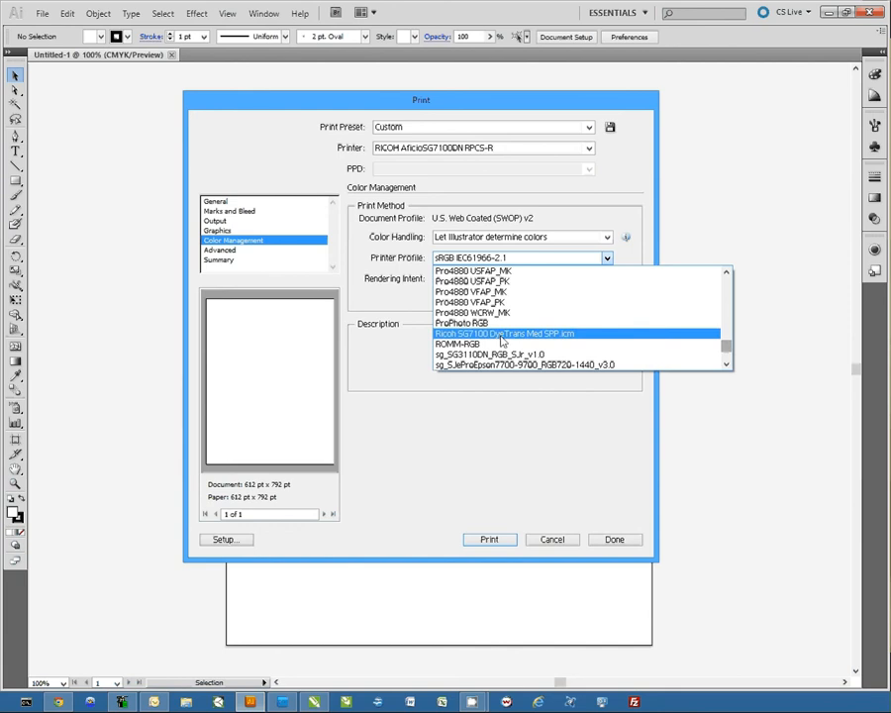
click(505, 333)
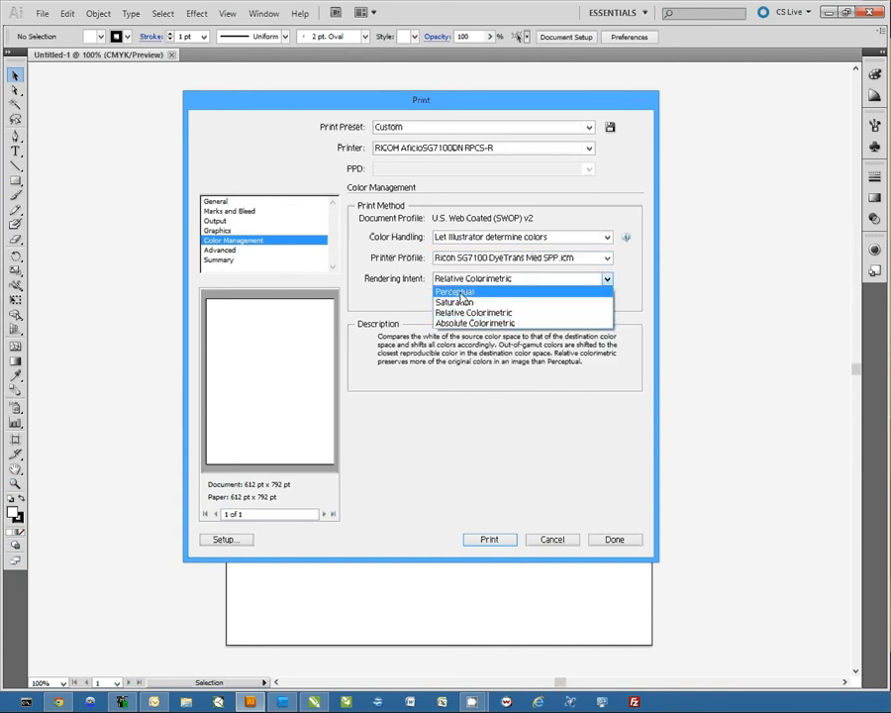
click(456, 291)
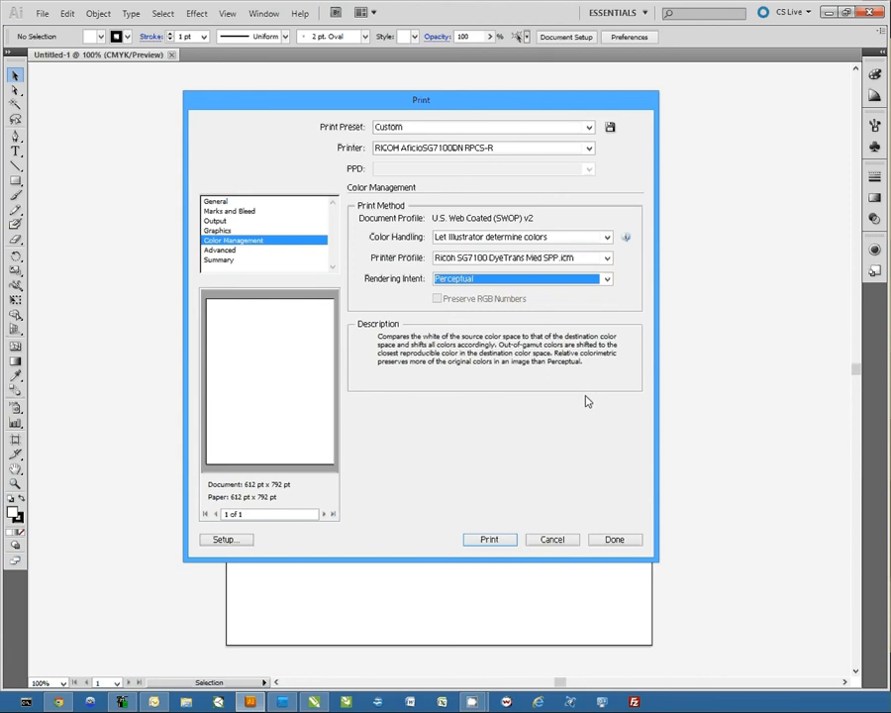
click(214, 202)
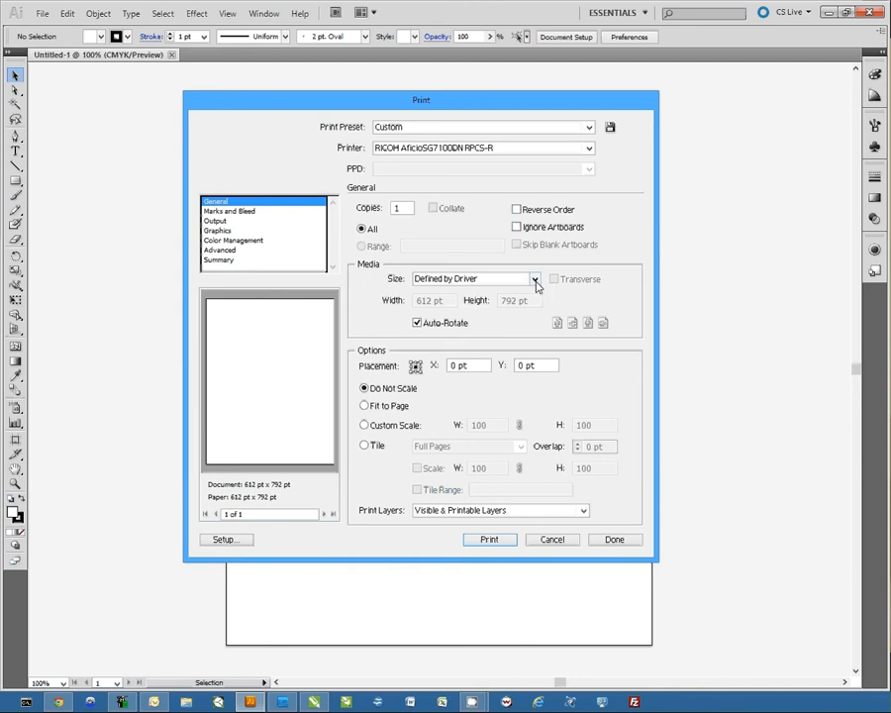
Step: Save a Legal-size preset named 'Conde SG7100 Legal', then set the paper size to Letter
click(535, 277)
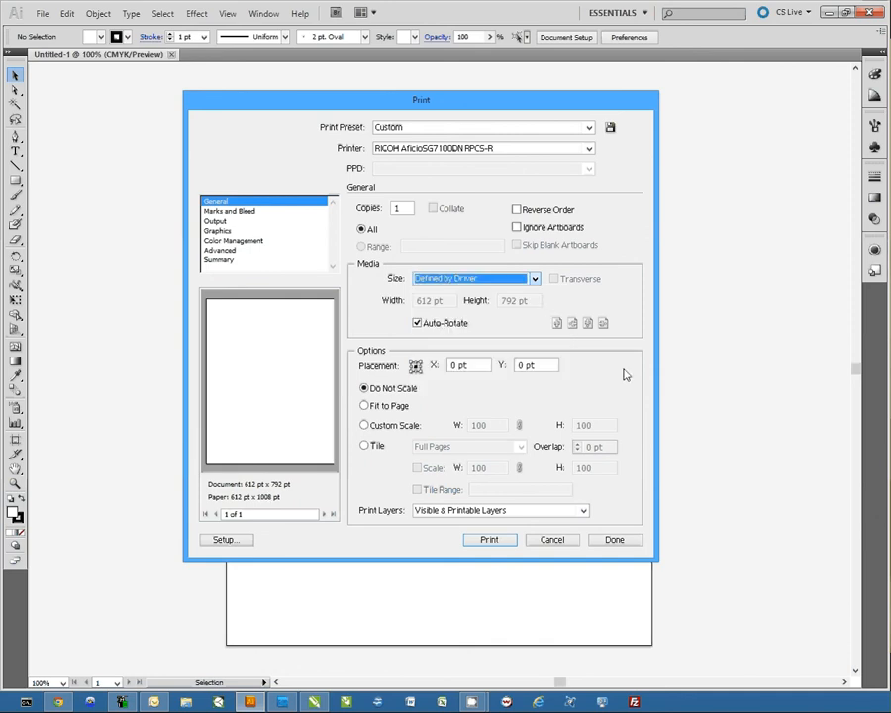
click(475, 277)
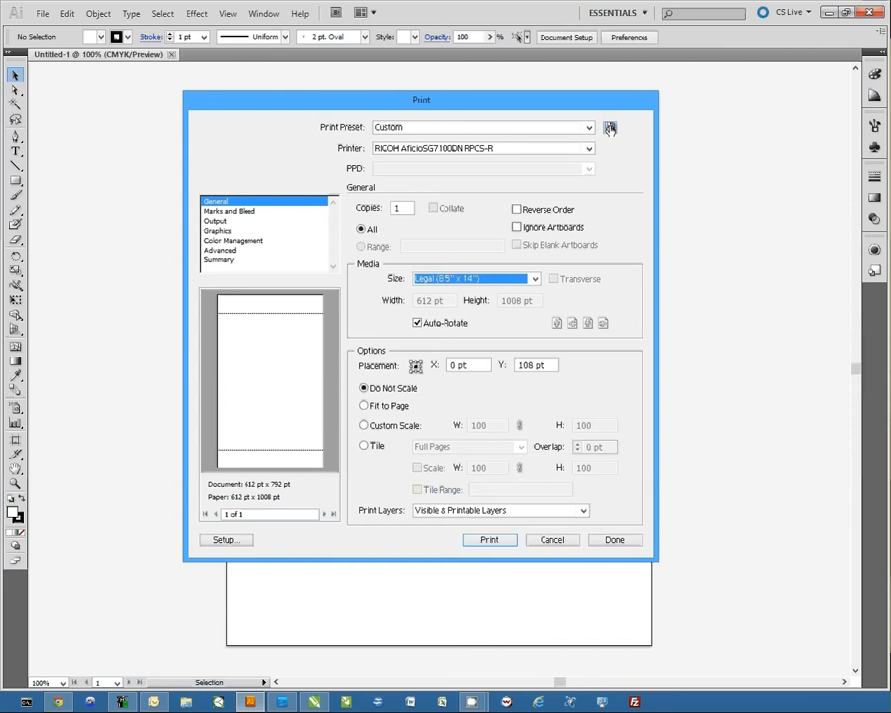
click(610, 127)
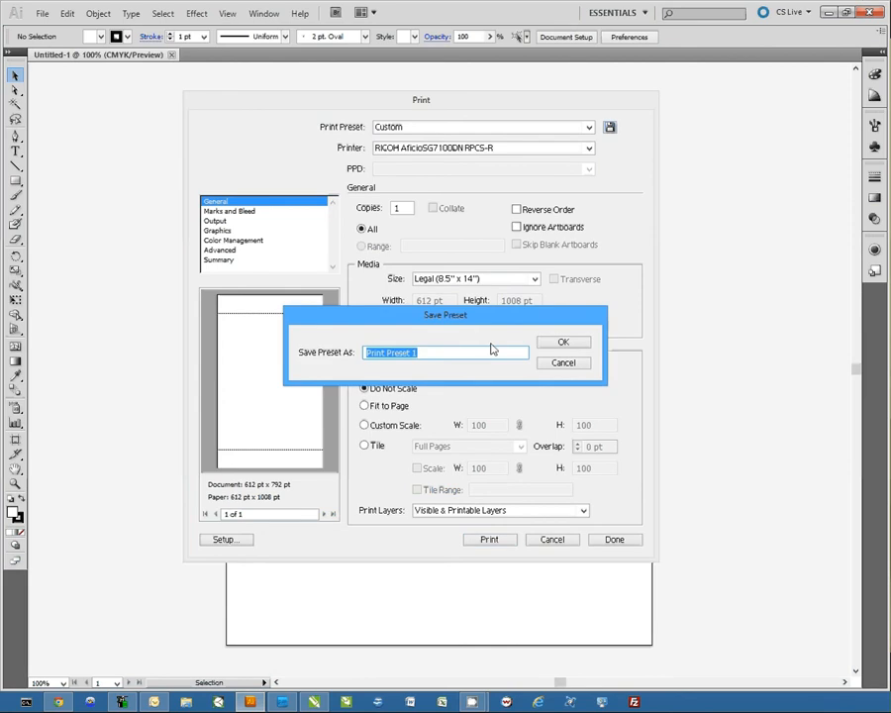
text(Conde)
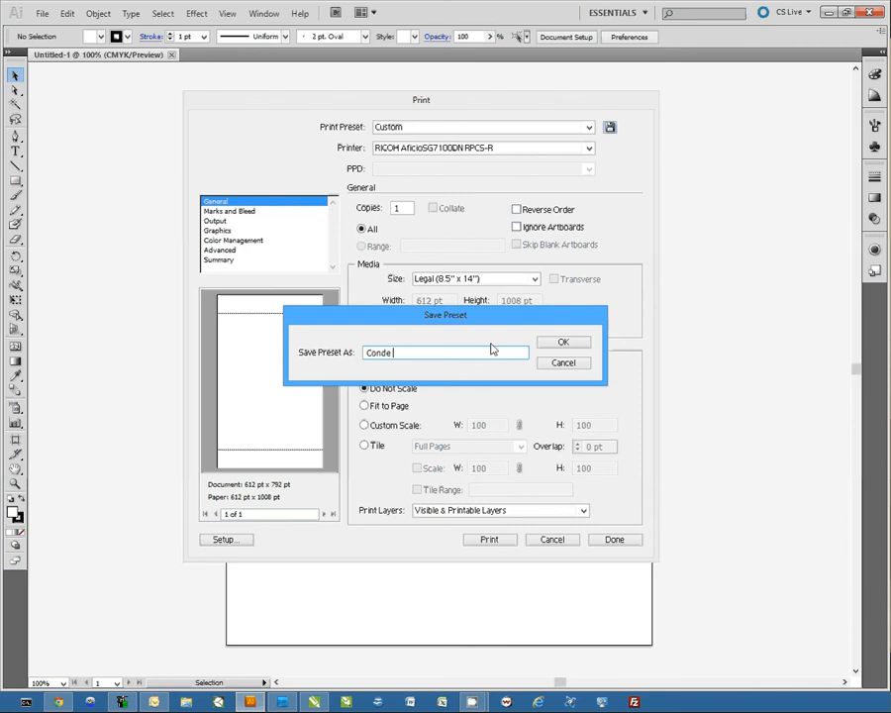
text(SG7100 L)
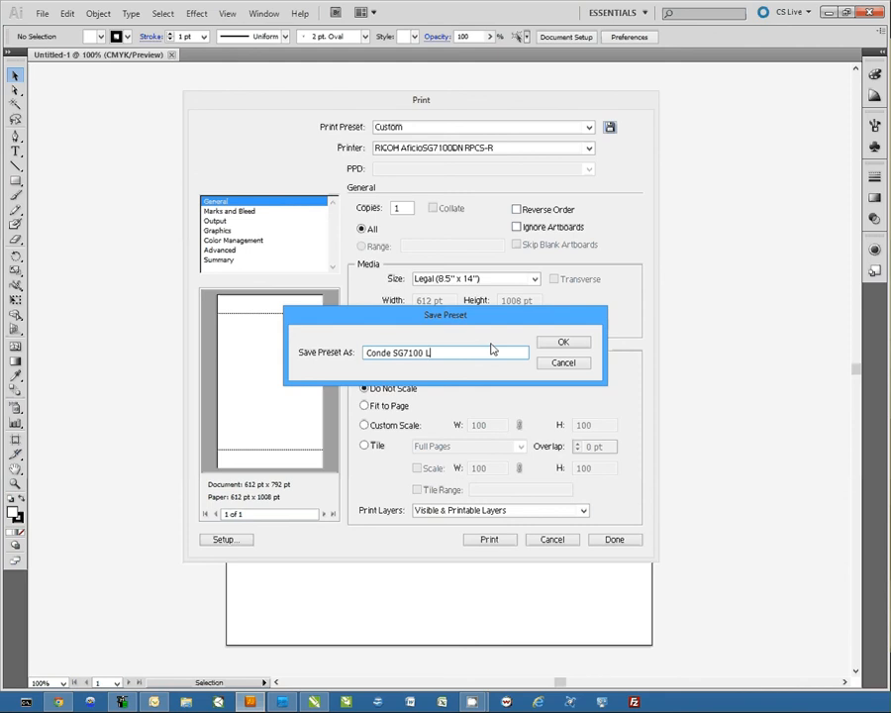
text(egal)
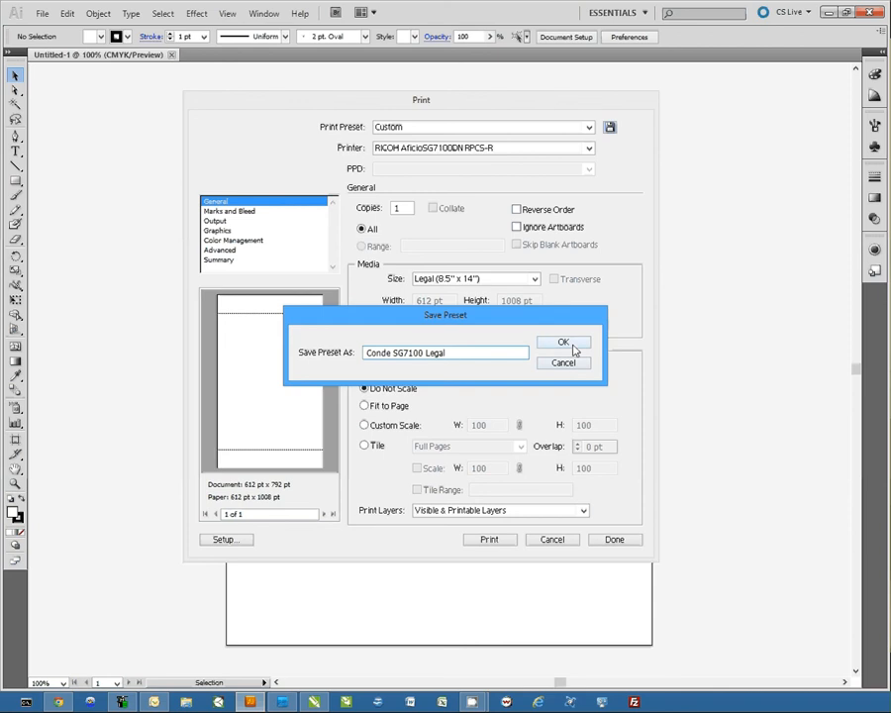
click(562, 340)
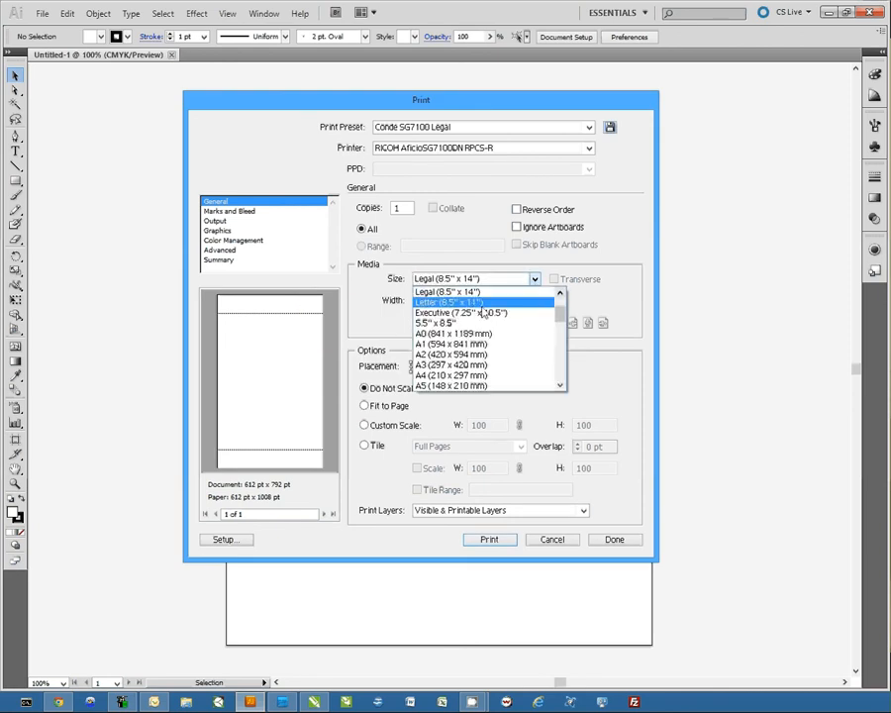
click(451, 301)
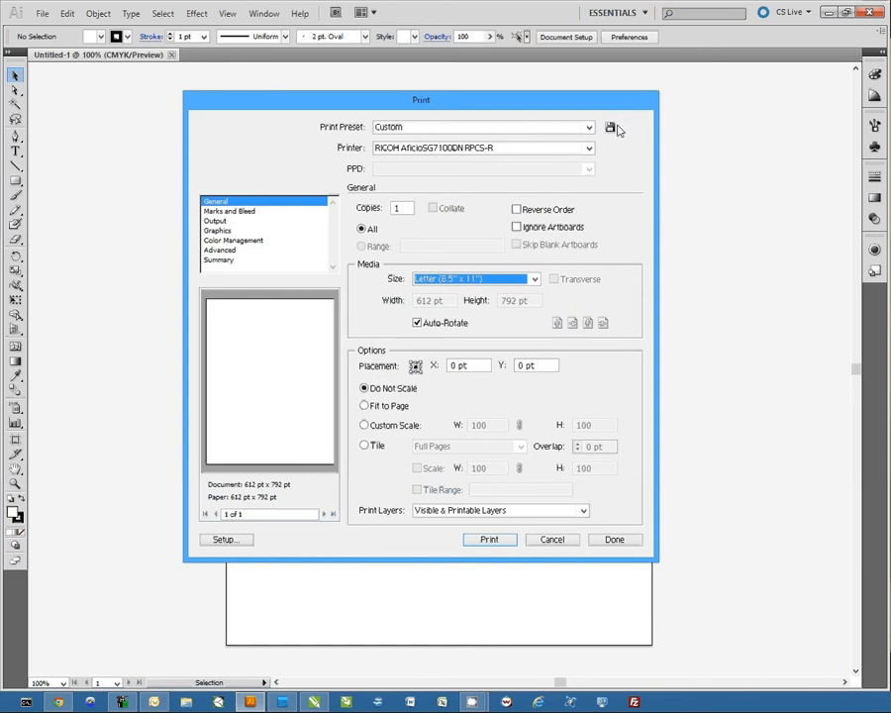
Step: Save the Letter-size settings as a preset named 'Conde SG7100 Letter'
click(610, 127)
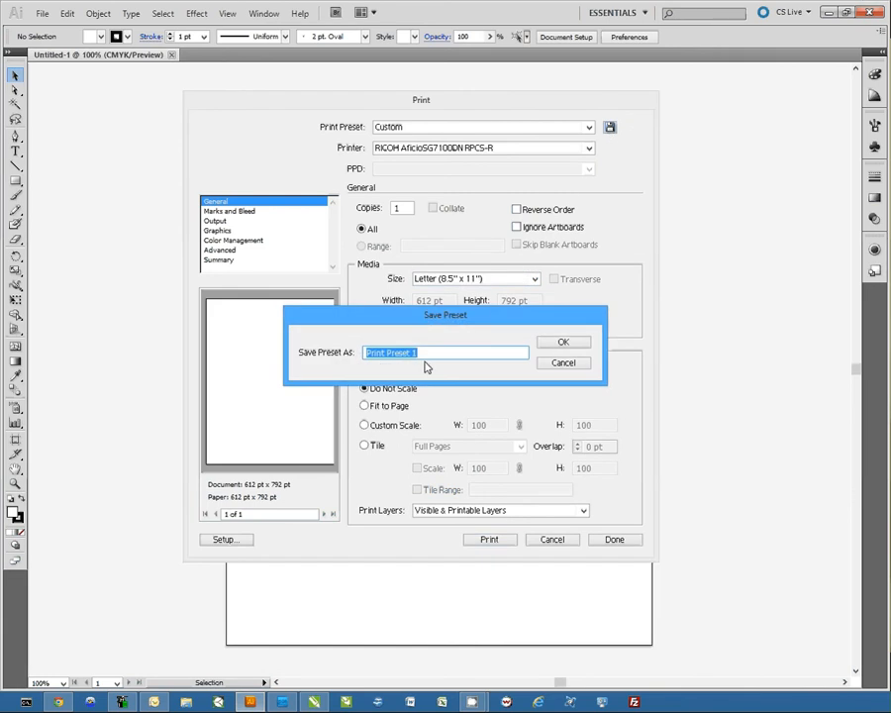
text(Conde SG71)
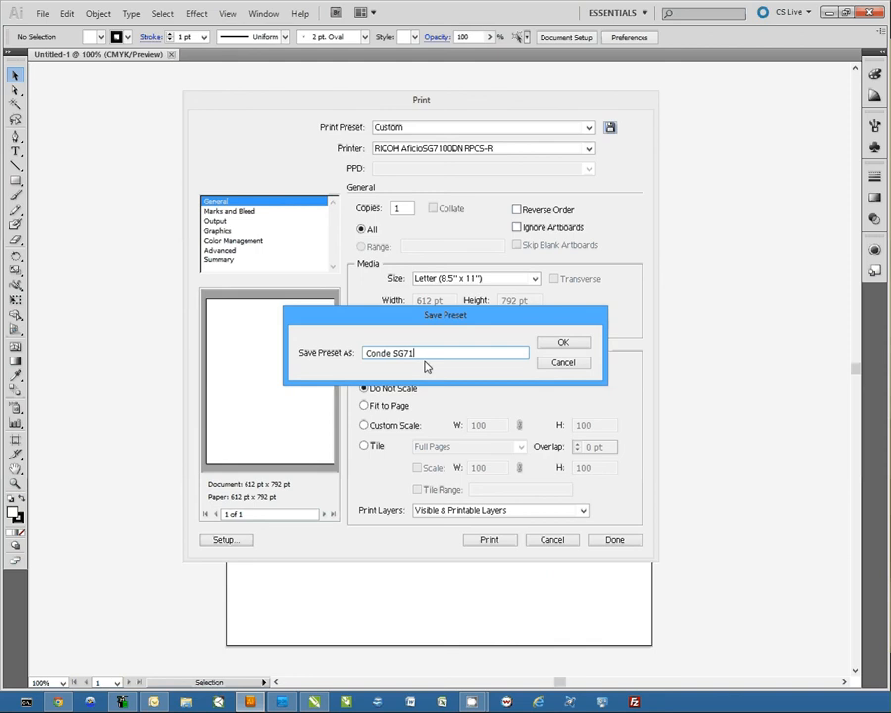
text(00)
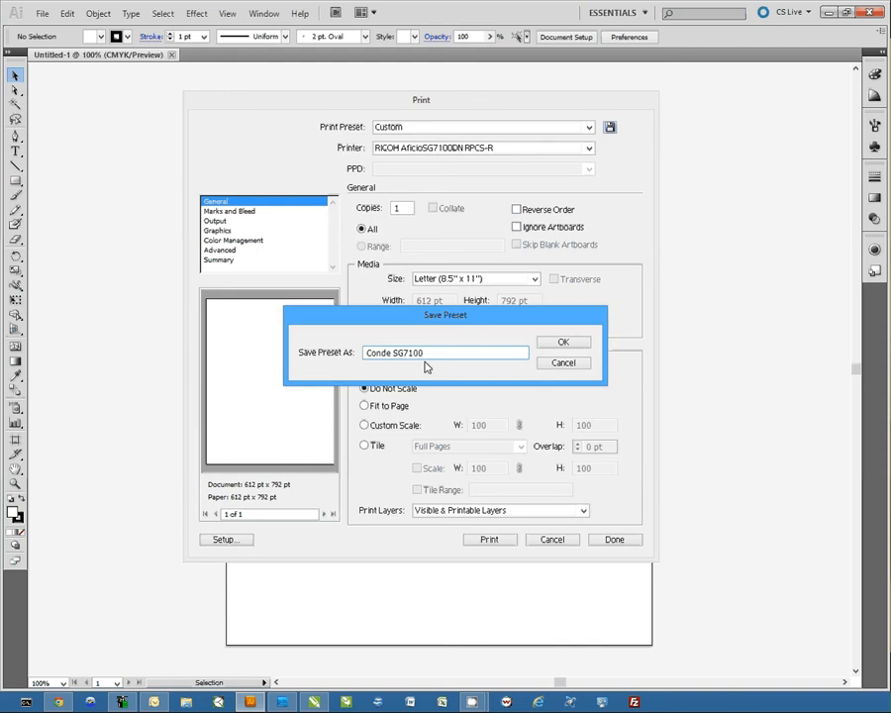
text(Letter)
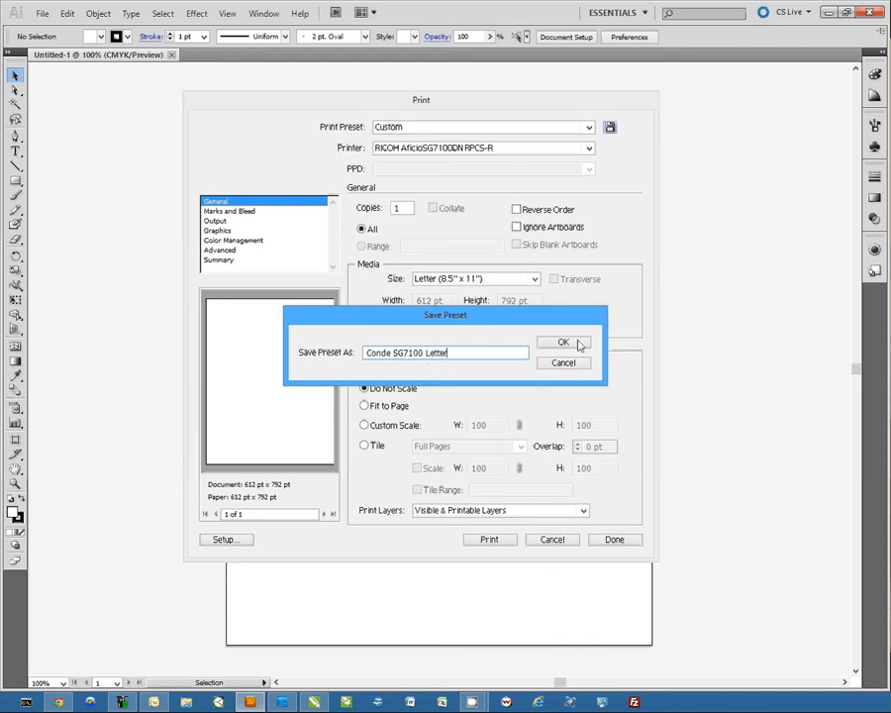
click(562, 340)
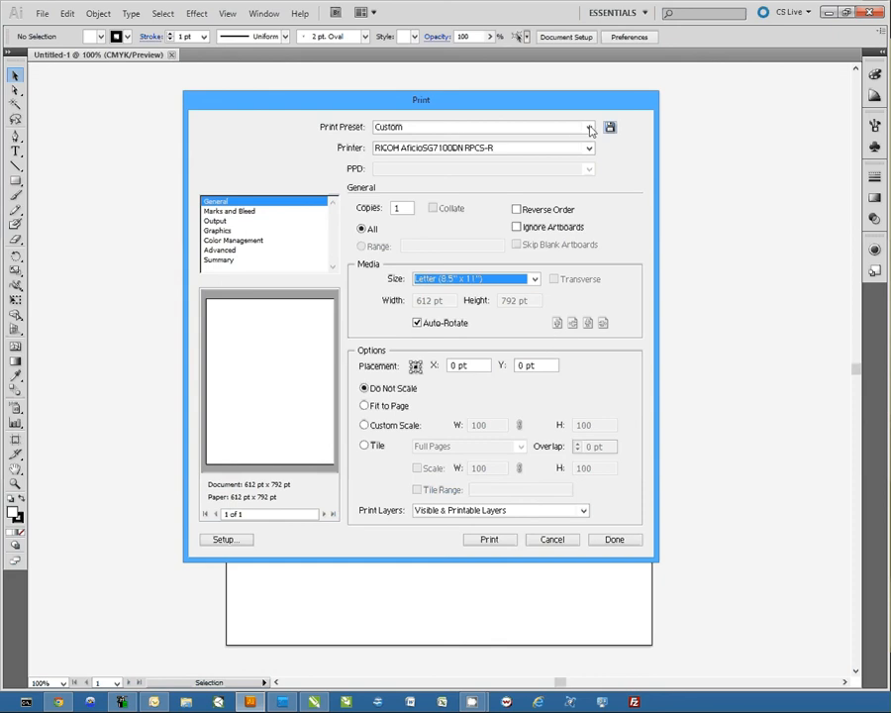
Step: Apply the 'Conde SG7100 Legal' preset and close the print dialog with Done
click(588, 127)
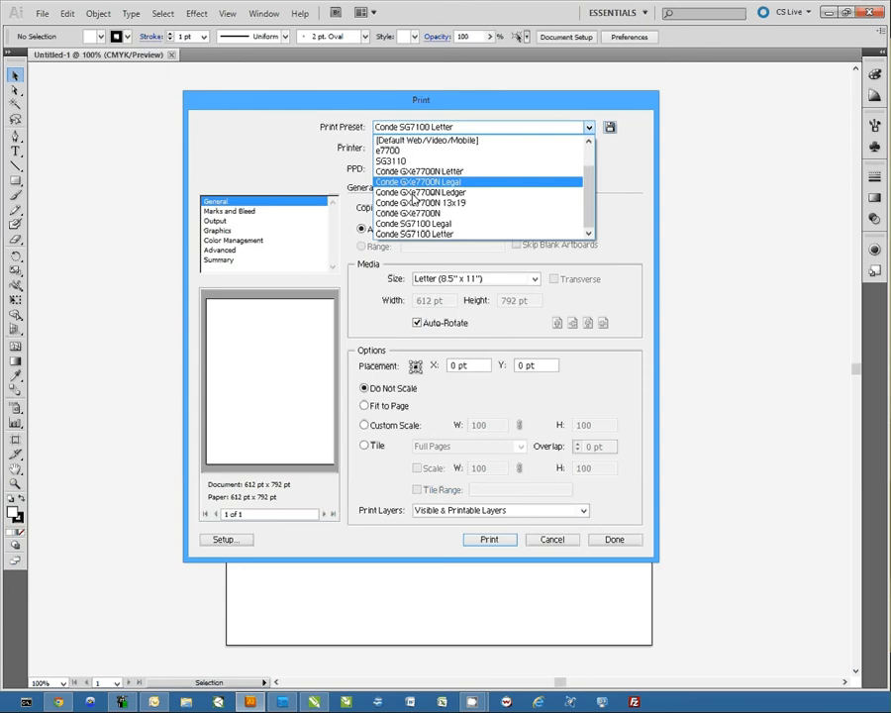
click(412, 221)
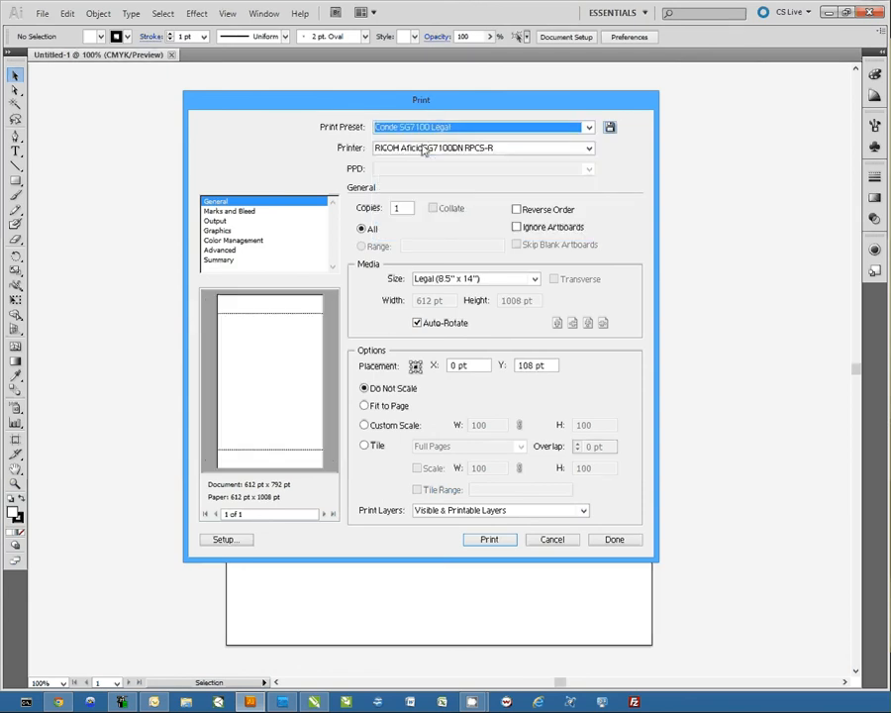
click(588, 127)
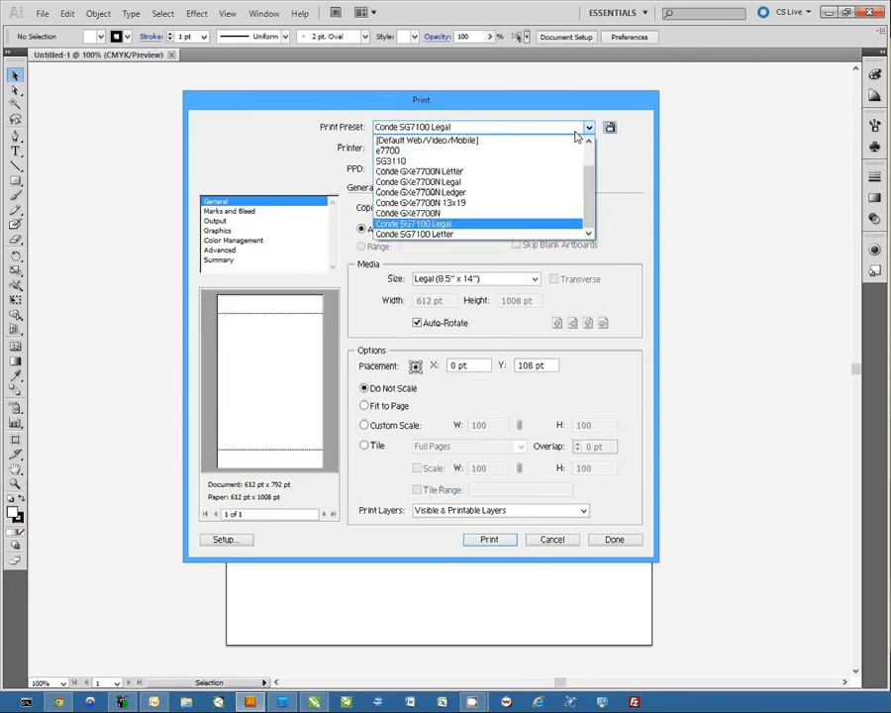
click(412, 222)
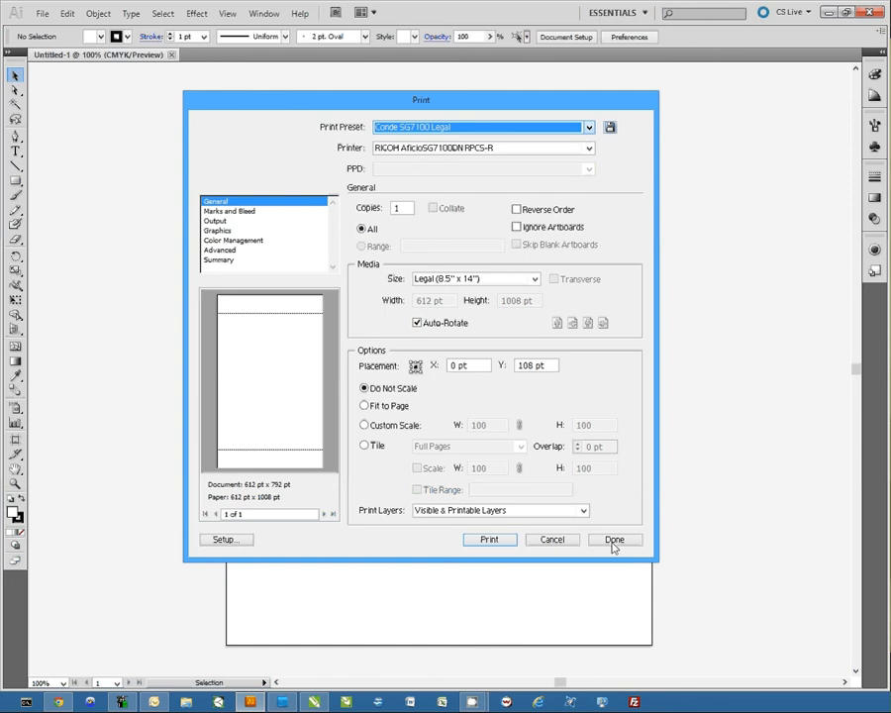
click(614, 538)
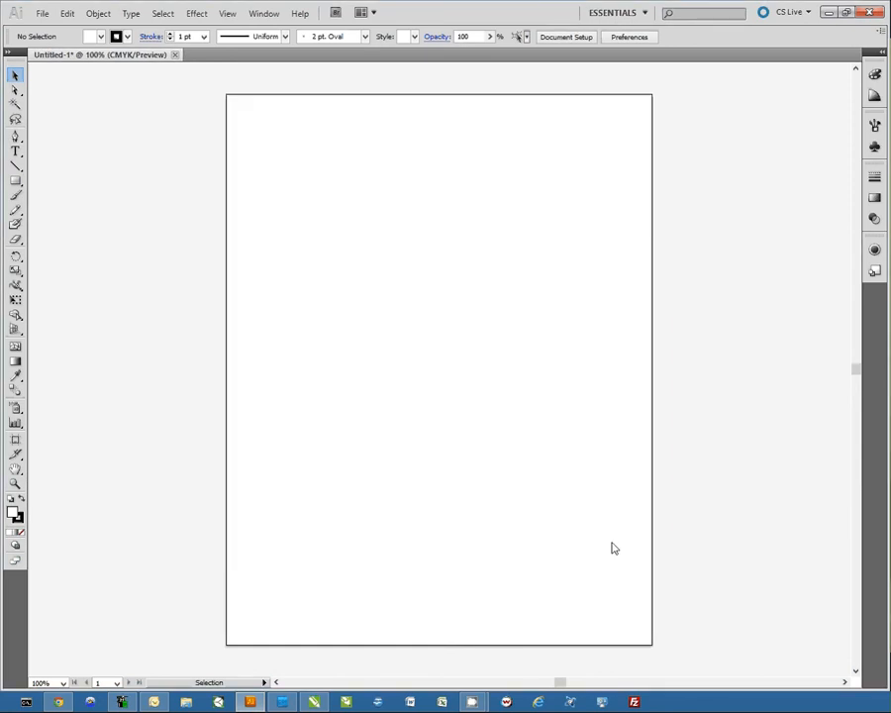